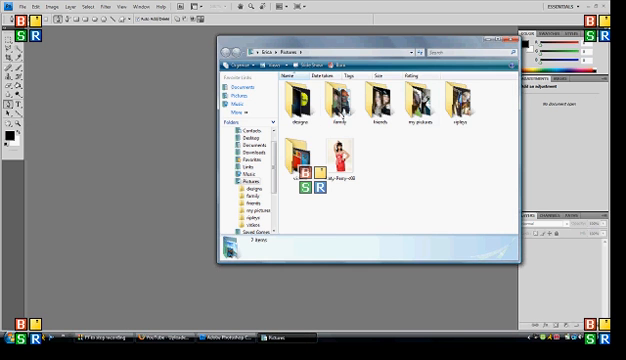
Close the Pictures folder window to return to the empty Photoshop workspace.
{"action": "double_click", "coordinate": [300, 104]}
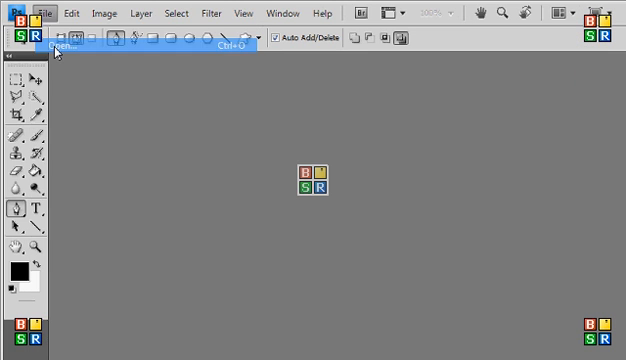
Open the Katy Perry photo from the Pictures folder as a new document.
{"action": "left_click", "coordinate": [48, 44]}
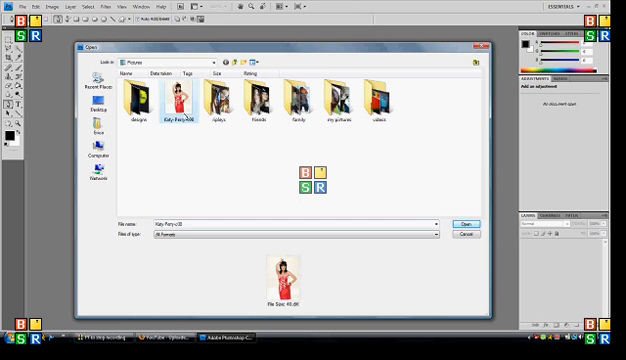
{"action": "left_click", "coordinate": [464, 224]}
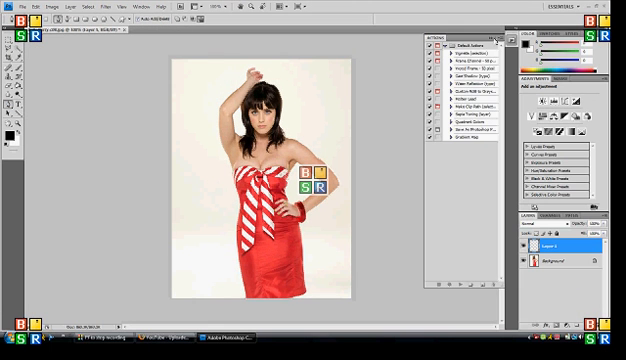
Begin a curved Pen-tool path near her head for the swirl.
{"action": "left_click", "coordinate": [516, 32]}
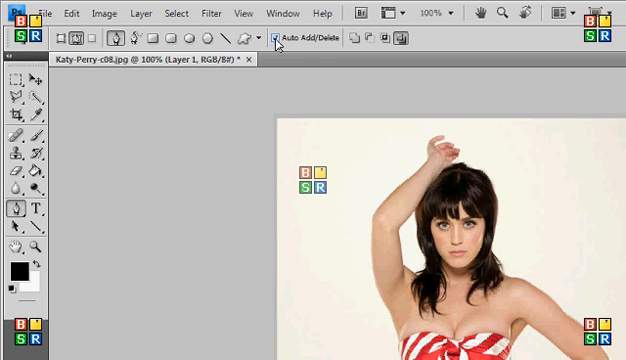
{"action": "mouse_move", "coordinate": [146, 100]}
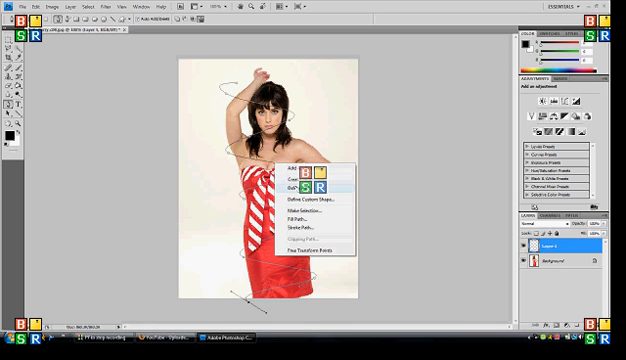
{"action": "mouse_move", "coordinate": [300, 232]}
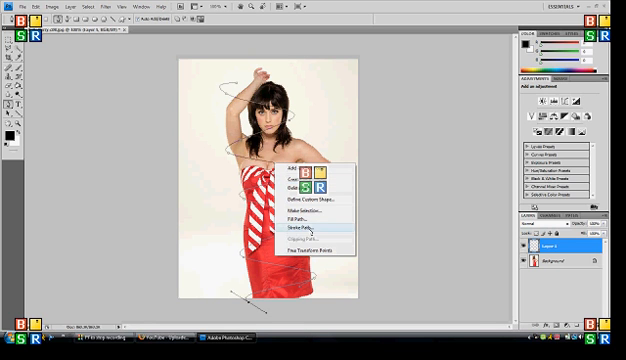
Stroke the swirl path with the brush as a thick black spiral on the new layer.
{"action": "left_click", "coordinate": [308, 232]}
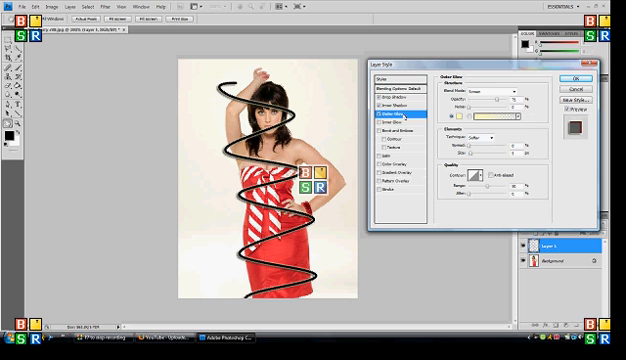
Bring up the Layer Style dialog for the black swirl layer with Gradient Overlay selected.
{"action": "left_click", "coordinate": [466, 114]}
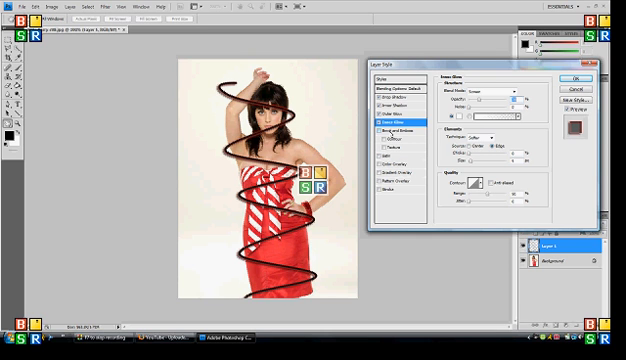
{"action": "mouse_move", "coordinate": [402, 158]}
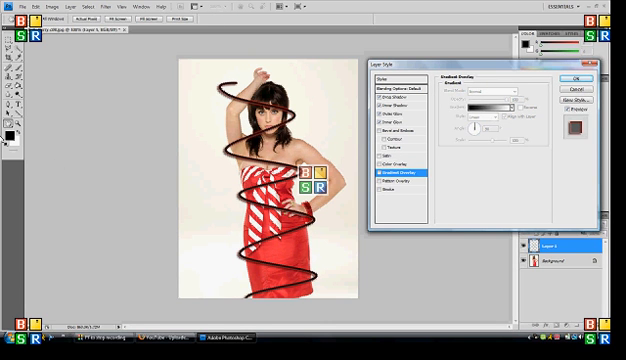
Apply a red-and-white Gradient Overlay to the swirl via the Gradient Editor and confirm.
{"action": "left_click", "coordinate": [588, 76]}
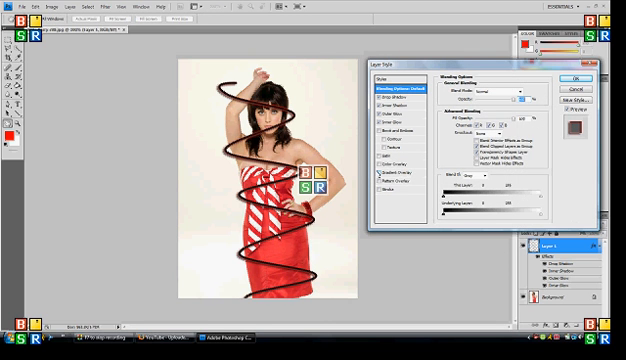
{"action": "left_click", "coordinate": [390, 180]}
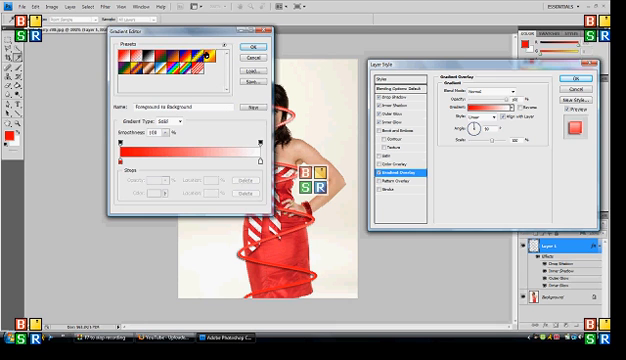
{"action": "left_click", "coordinate": [262, 78]}
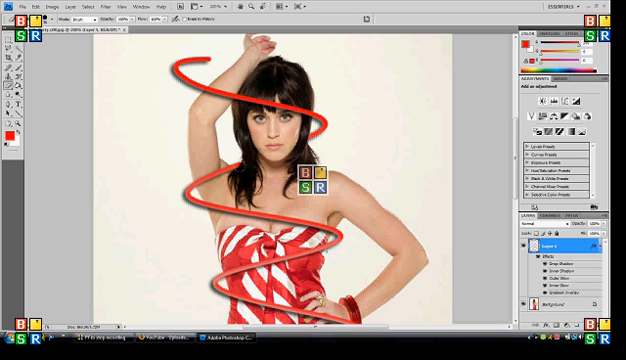
Erase the swirl sections that should pass behind her body and arms.
{"action": "left_click", "coordinate": [34, 8]}
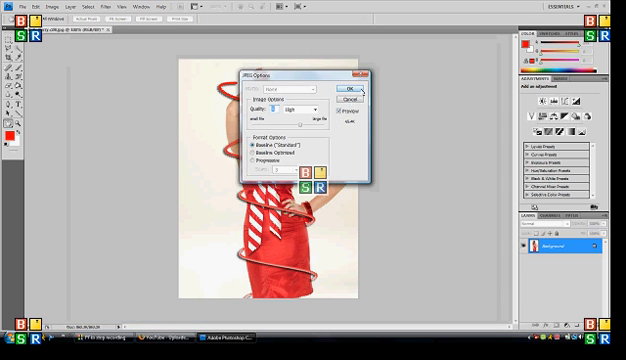
Flatten the layers and save the finished swirl portrait as a JPEG.
{"action": "left_click", "coordinate": [356, 90]}
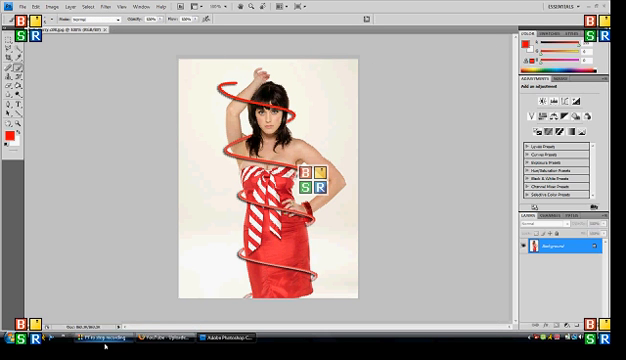